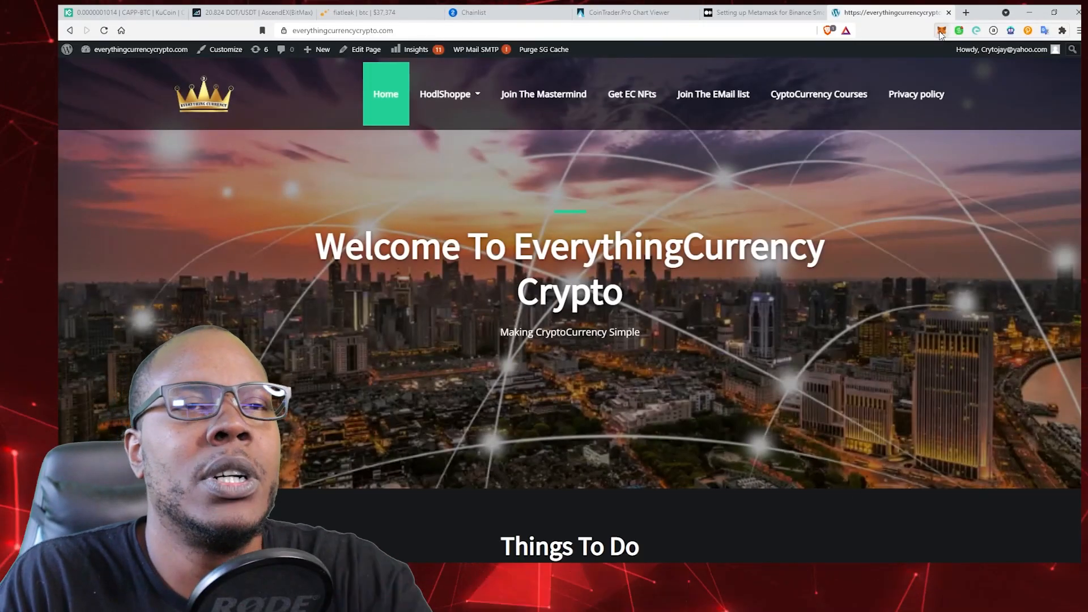
# Show the MetaMask network list, currently on Ethereum Mainnet with bsc already added.
pyautogui.click(940, 30)
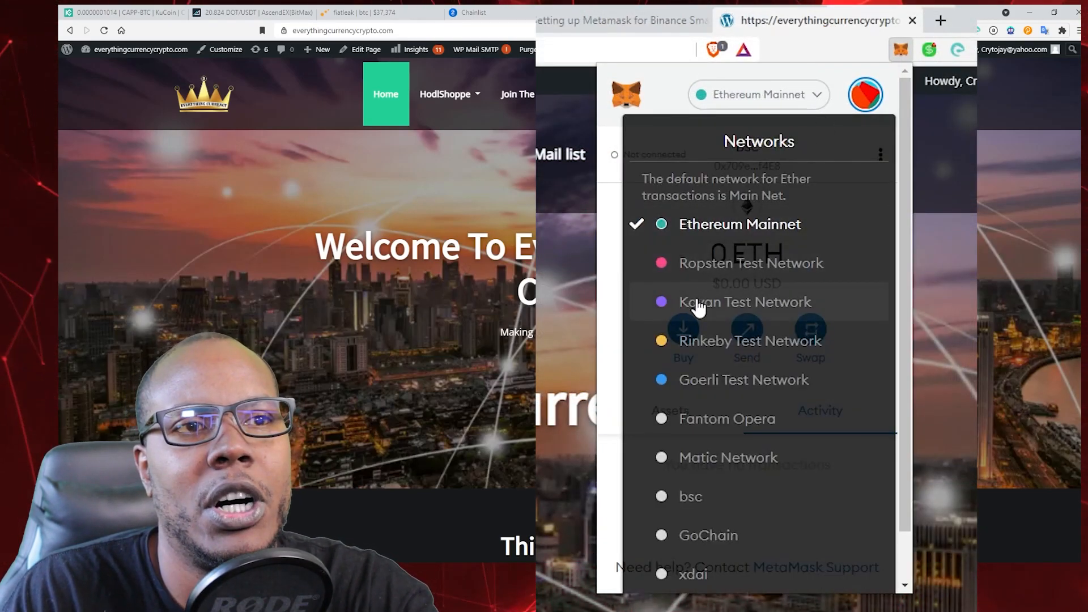
pyautogui.moveTo(734, 292)
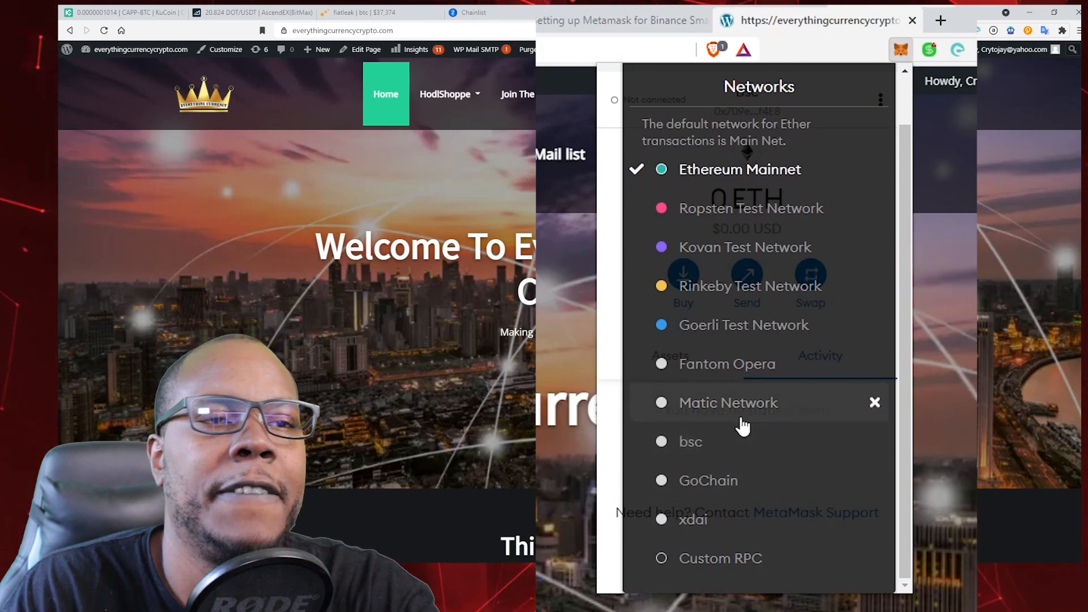
pyautogui.moveTo(780, 370)
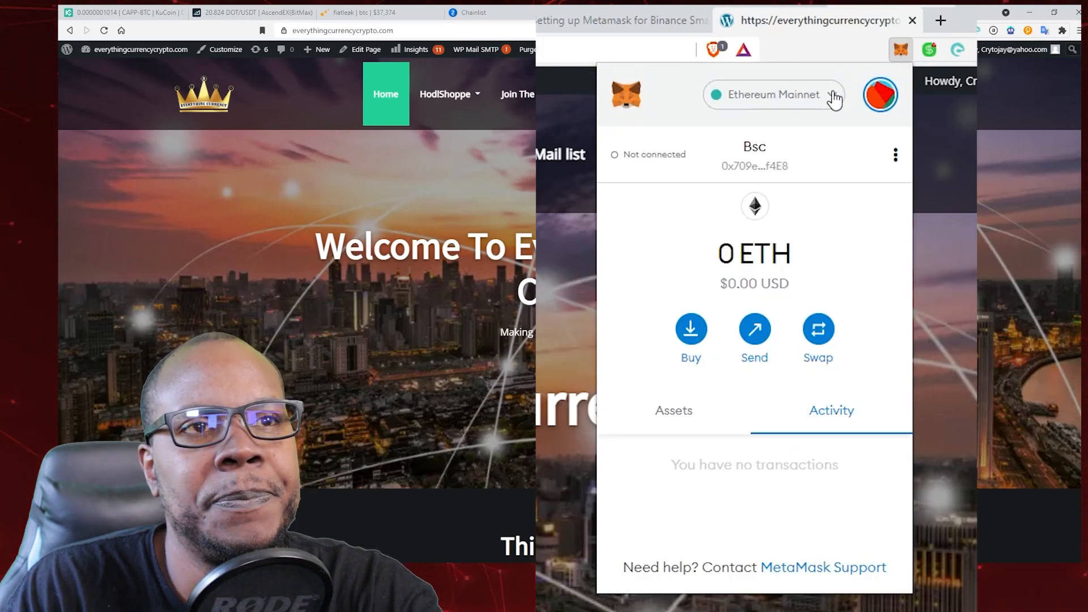
pyautogui.click(773, 95)
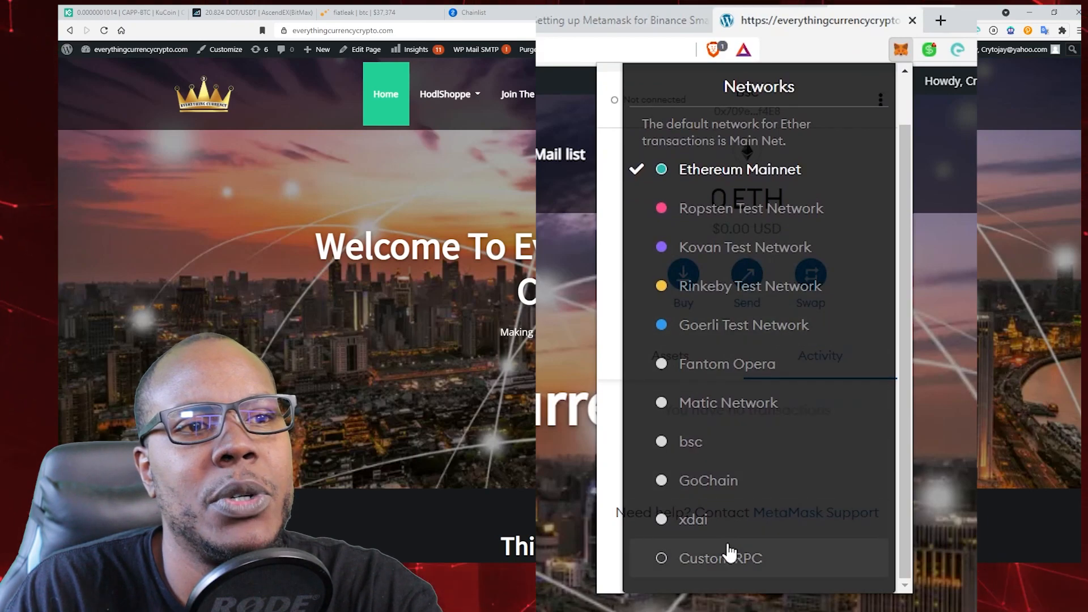
# Review the blank Custom RPC network form and back out without saving anything.
pyautogui.click(721, 558)
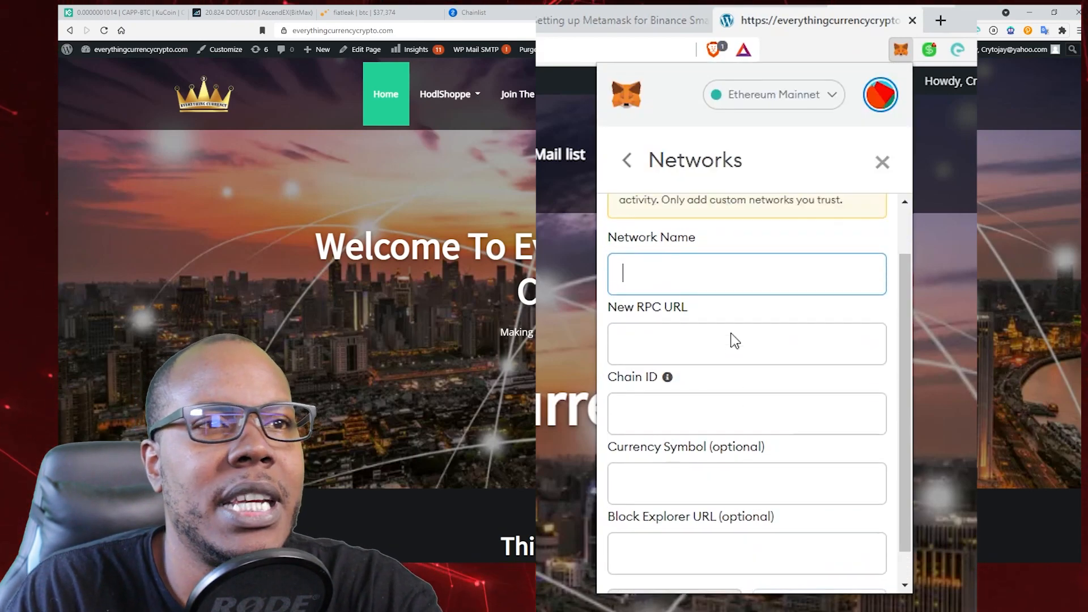
pyautogui.scroll(-3)
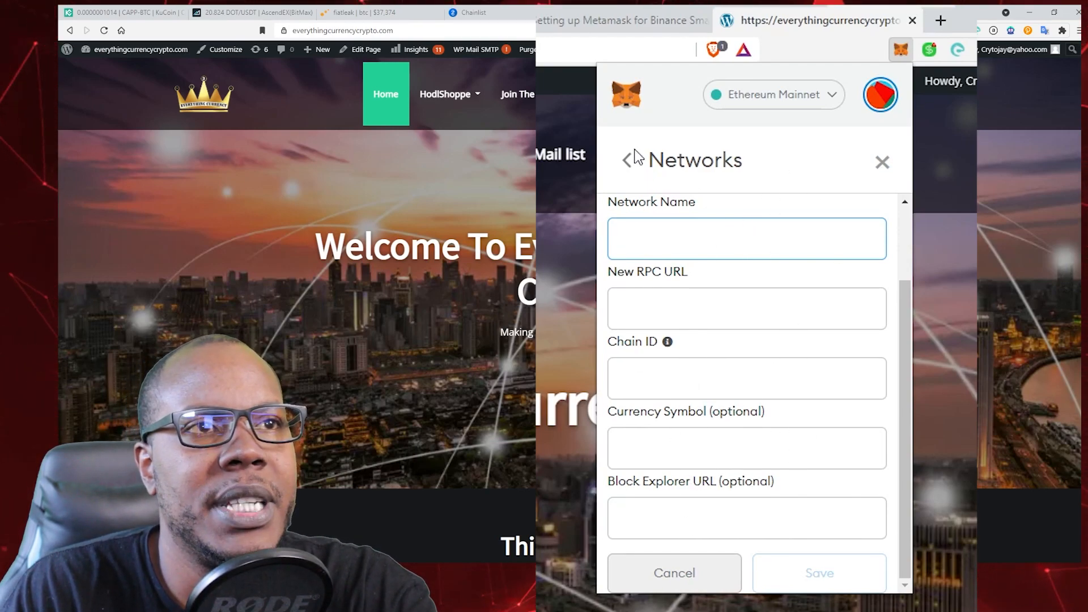
pyautogui.click(759, 12)
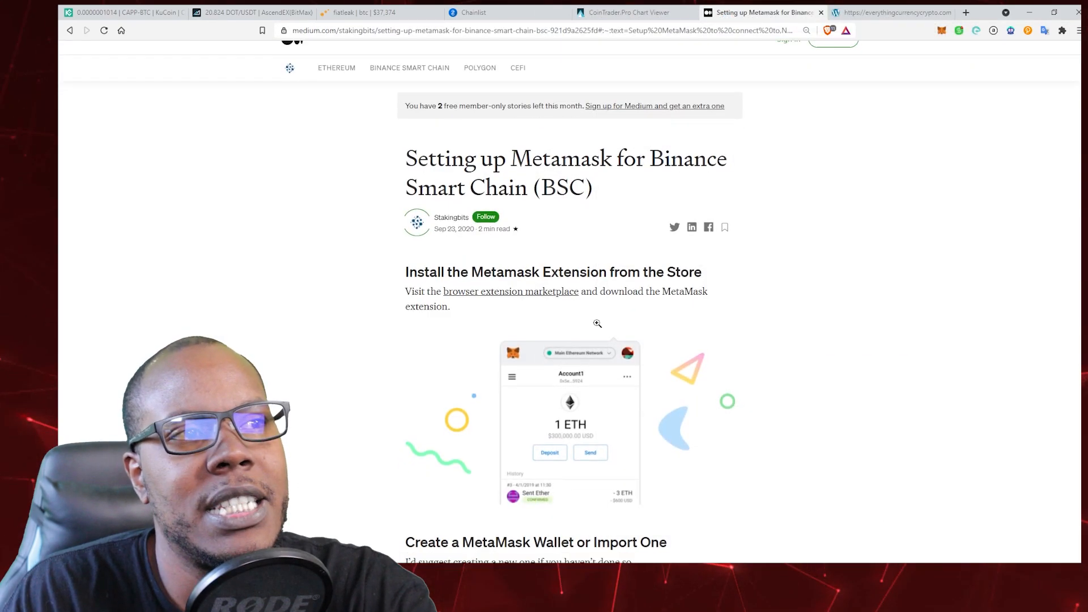
# Scroll through the Binance Smart Chain MetaMask setup article on Medium.
pyautogui.scroll(-3)
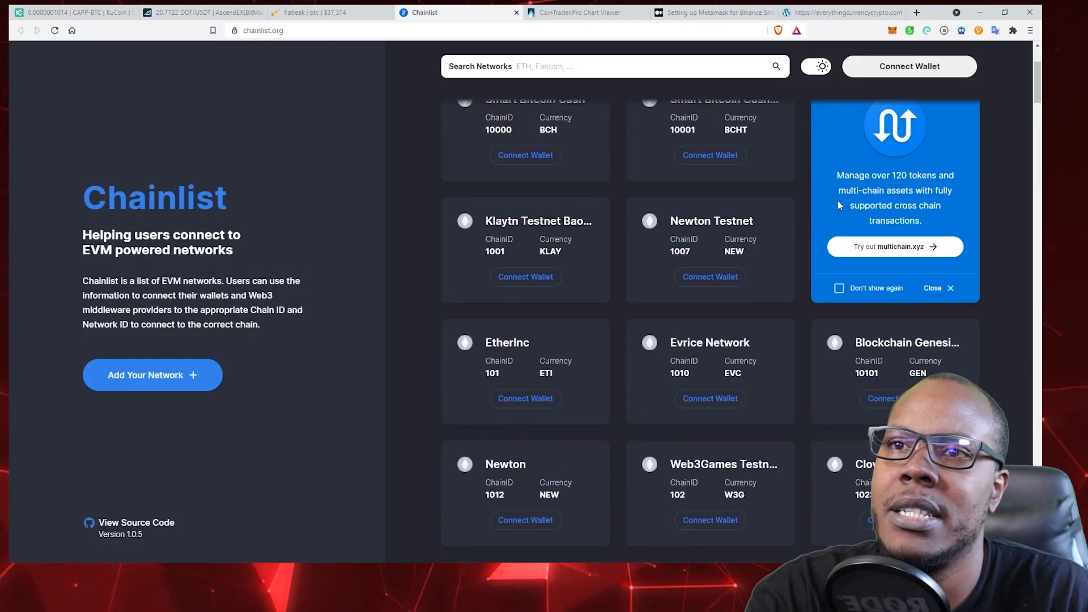
# Connect the MetaMask wallet to chainlist.org so its address shows on the site.
pyautogui.scroll(3)
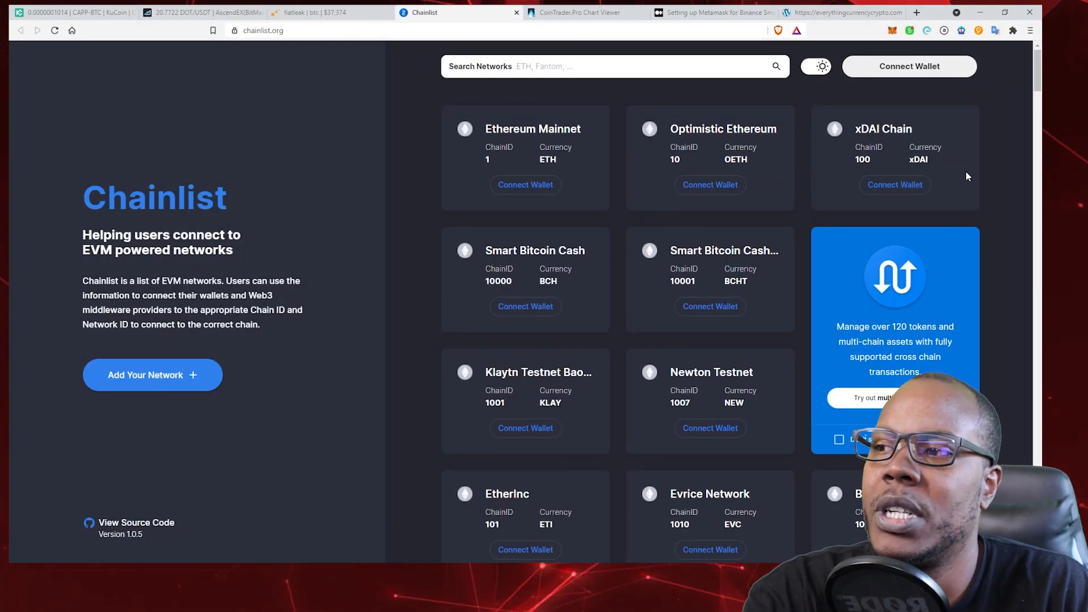
pyautogui.moveTo(150, 363)
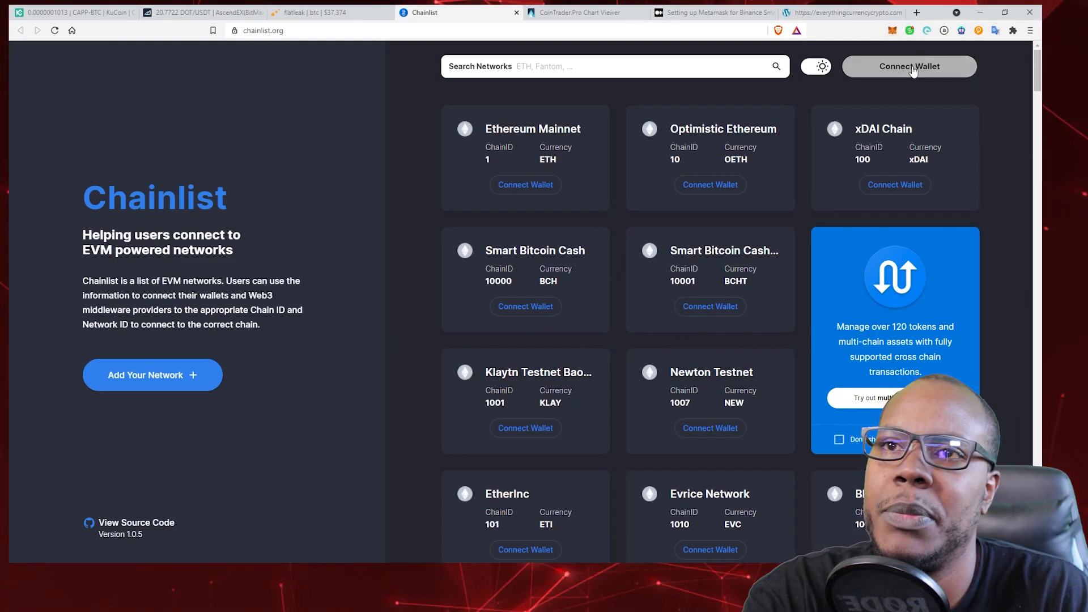
pyautogui.click(909, 66)
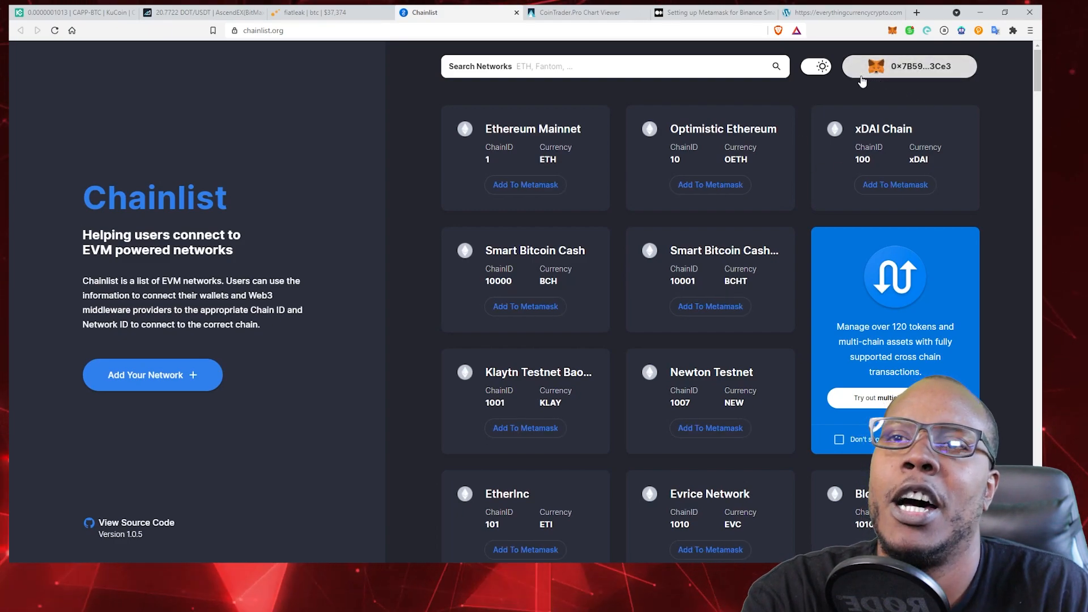
pyautogui.moveTo(947, 82)
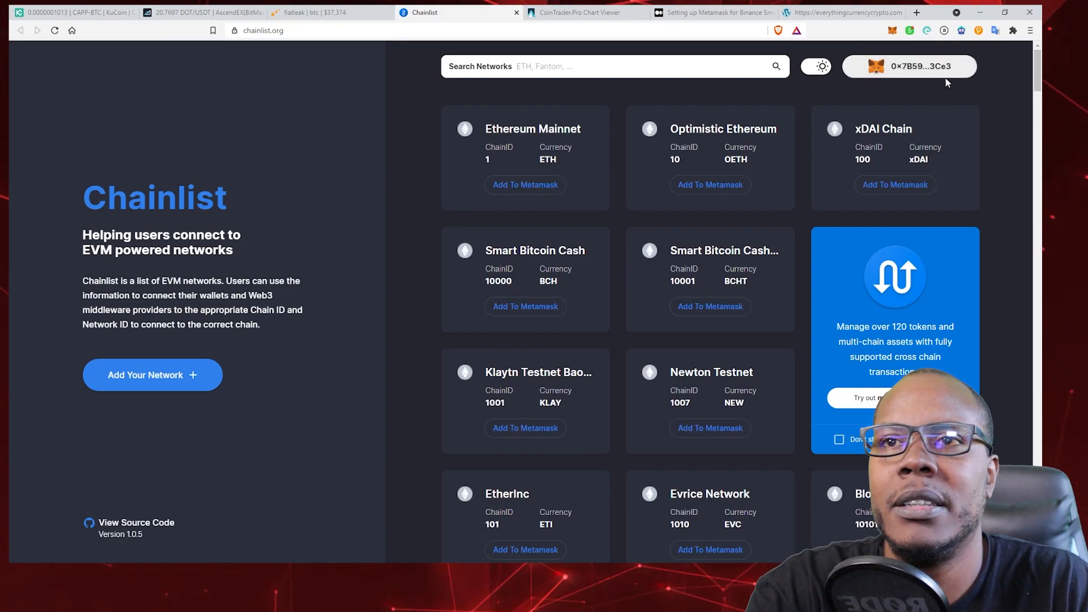
pyautogui.moveTo(894, 33)
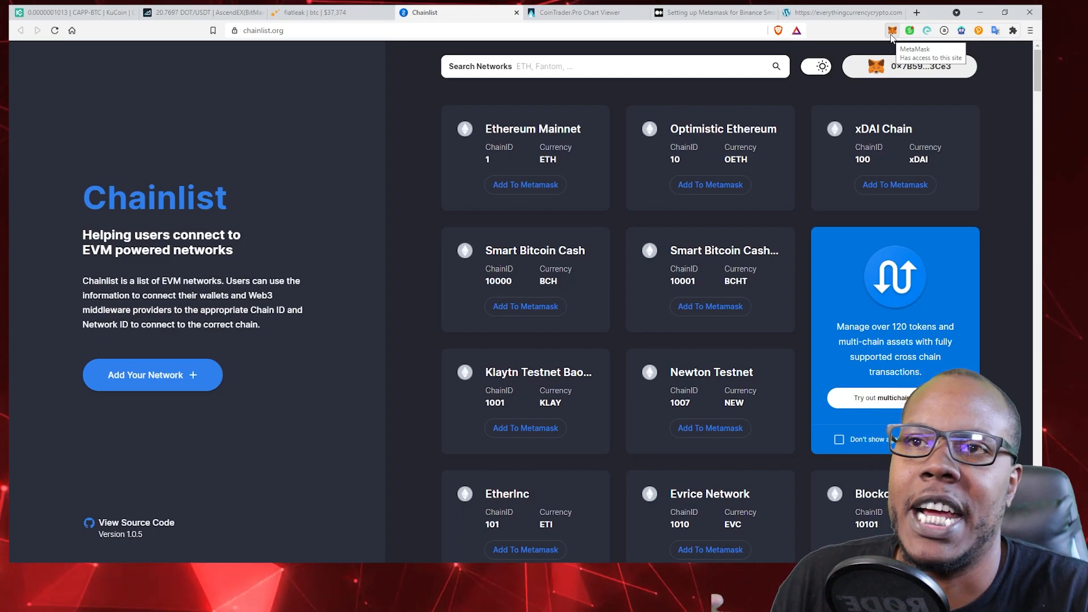
pyautogui.moveTo(274, 250)
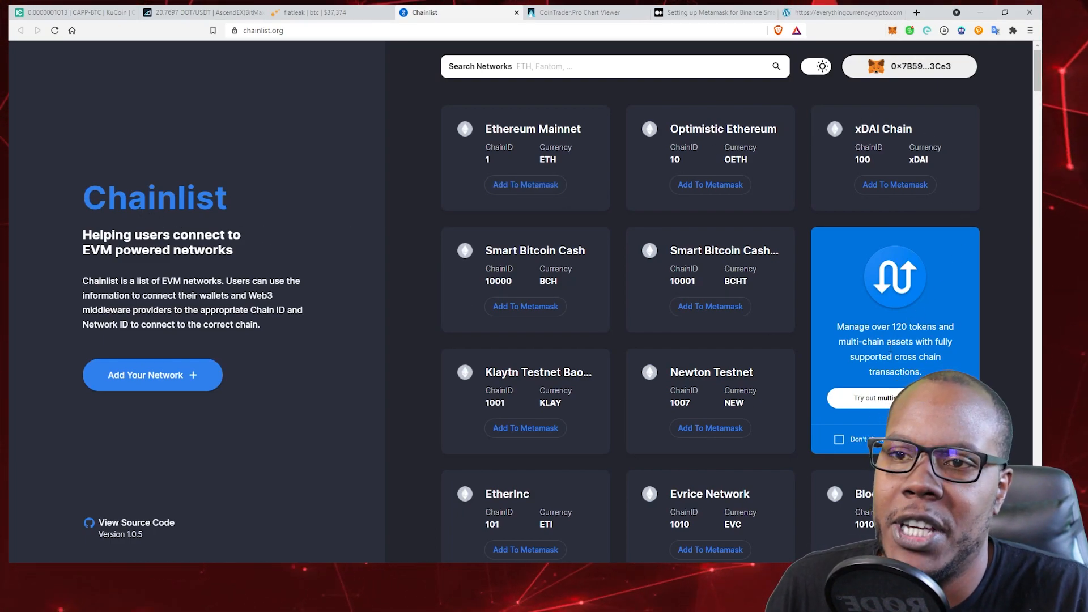
# Scroll the Chainlist grid down to the Matic Mainnet card with chain ID 137.
pyautogui.scroll(-3)
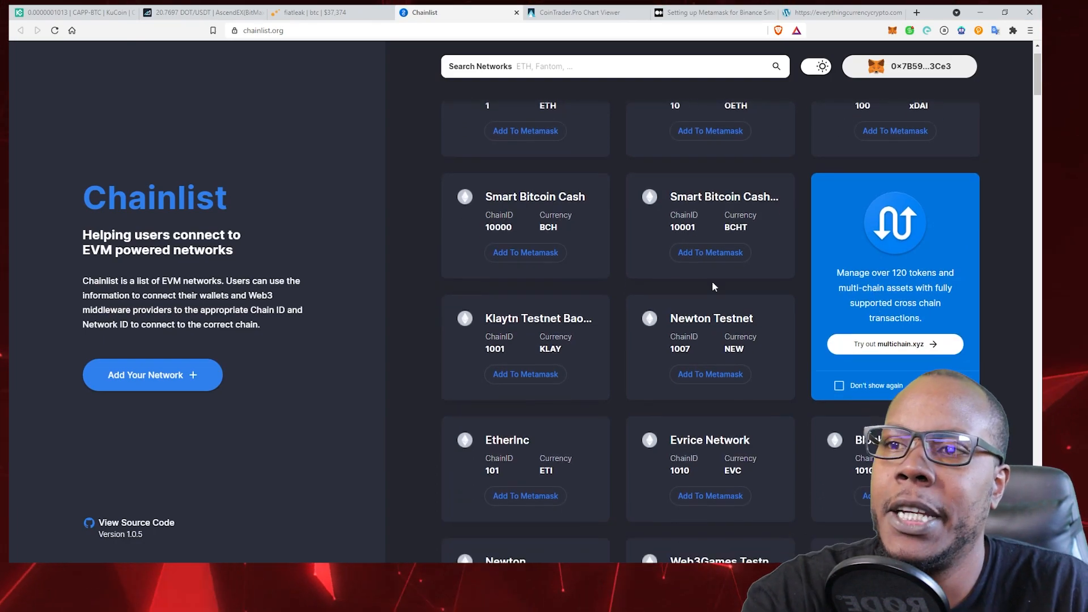
pyautogui.scroll(-3)
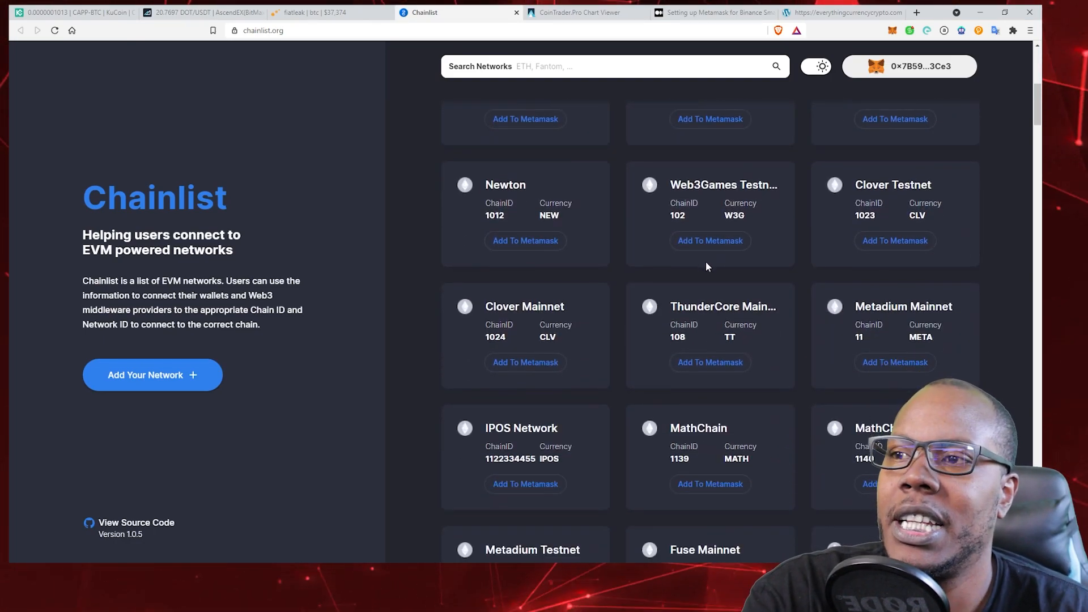
pyautogui.scroll(-3)
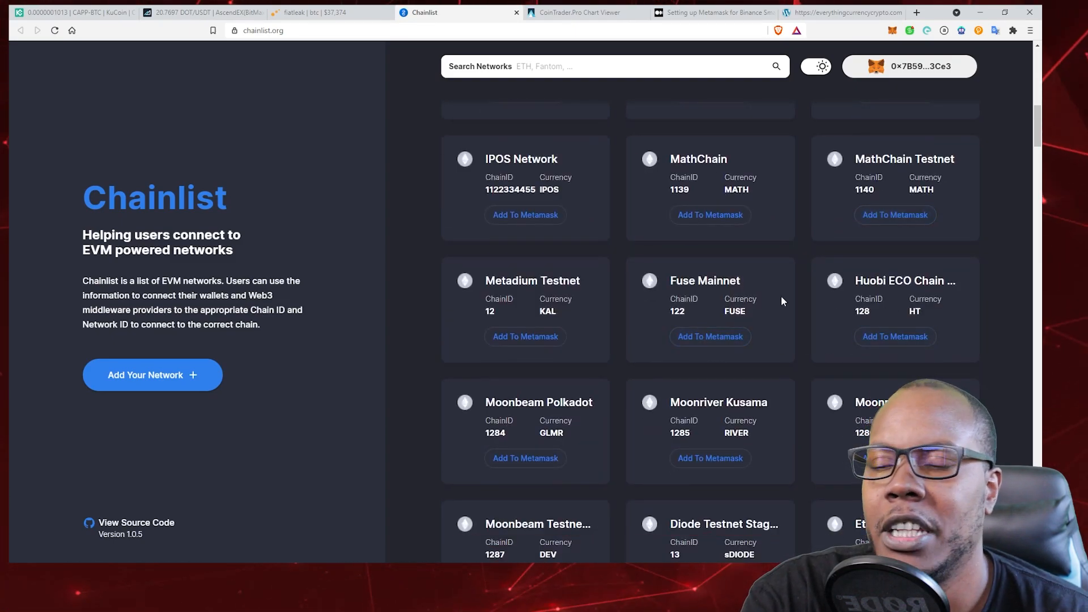
pyautogui.scroll(-3)
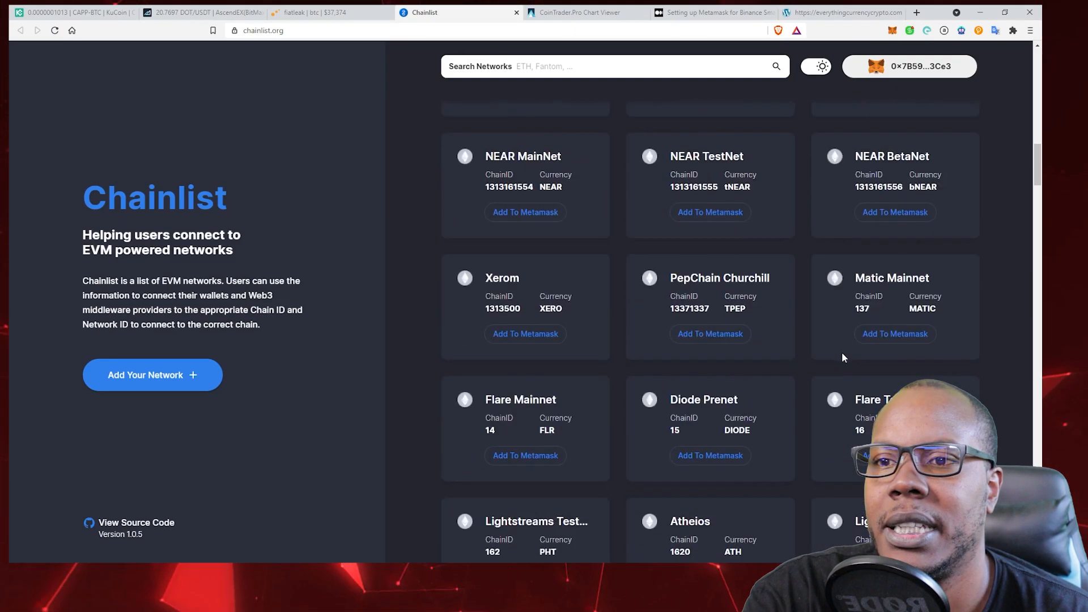
pyautogui.scroll(-3)
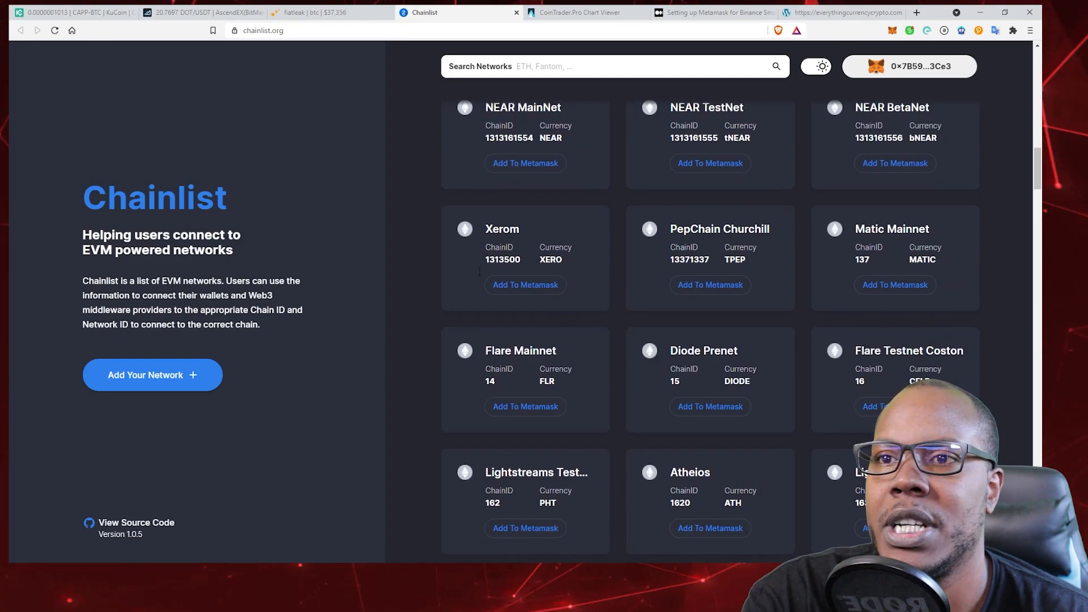
pyautogui.moveTo(899, 241)
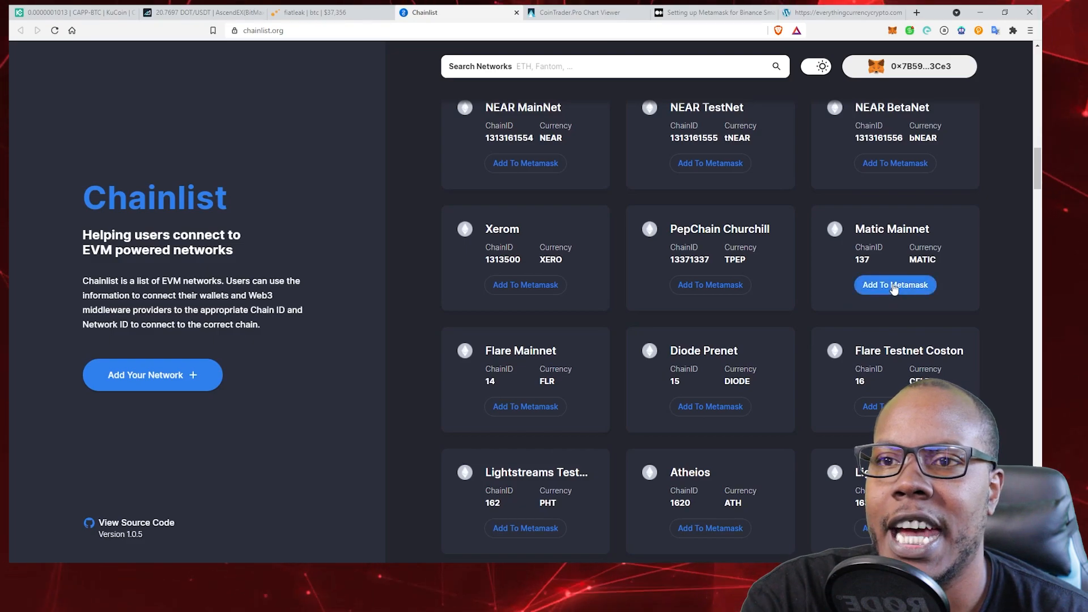
# Add Matic Mainnet from Chainlist and view the wallet's 0 MATIC balance on Matic Network.
pyautogui.click(895, 286)
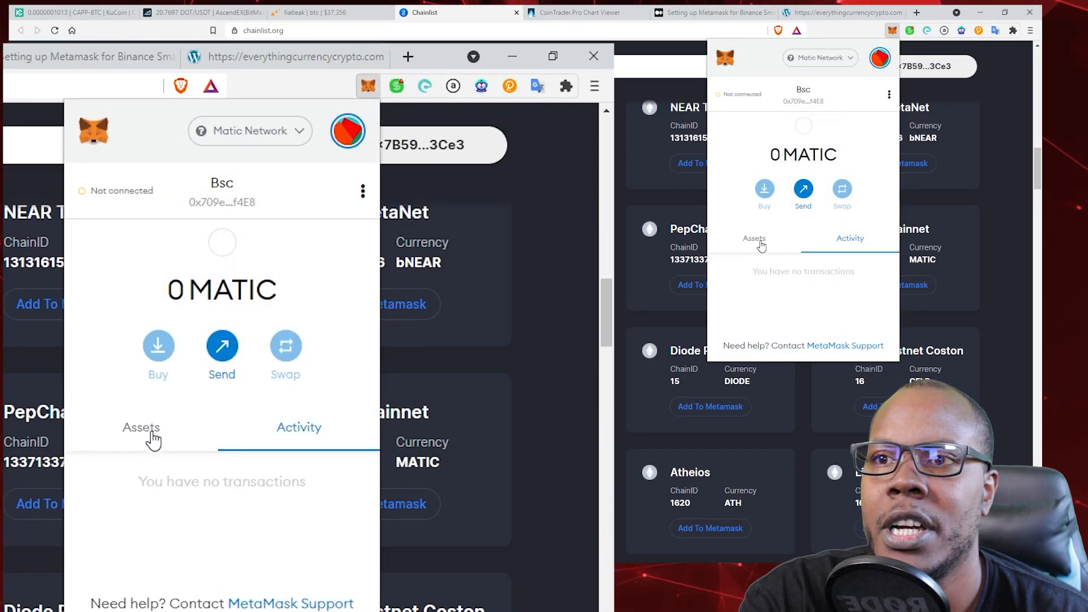
pyautogui.click(141, 429)
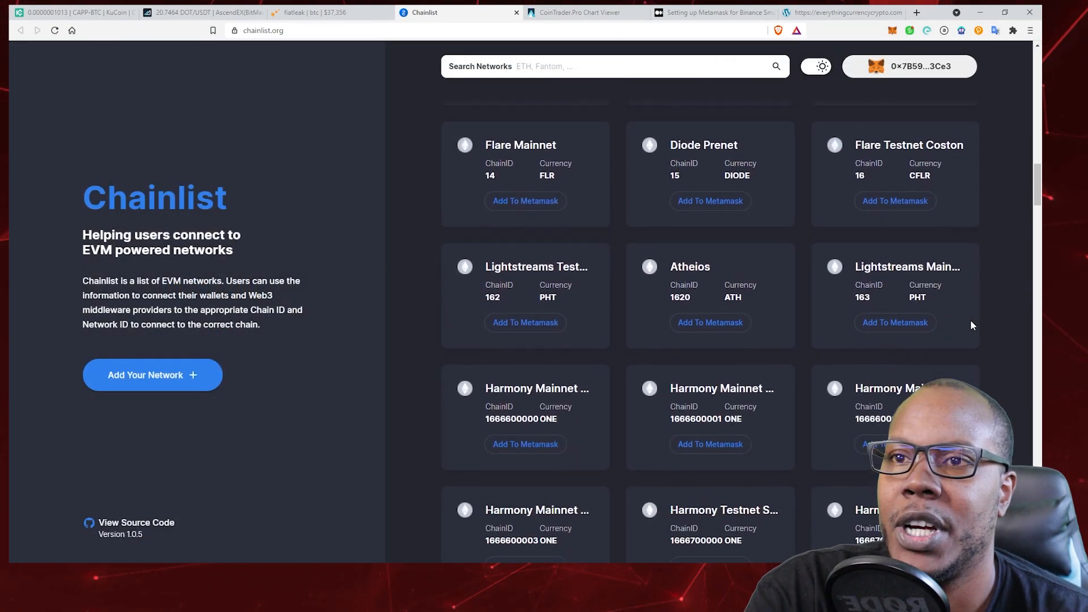
# Scroll the Chainlist grid further down to the Celo Mainnet card with chain ID 42220.
pyautogui.scroll(-3)
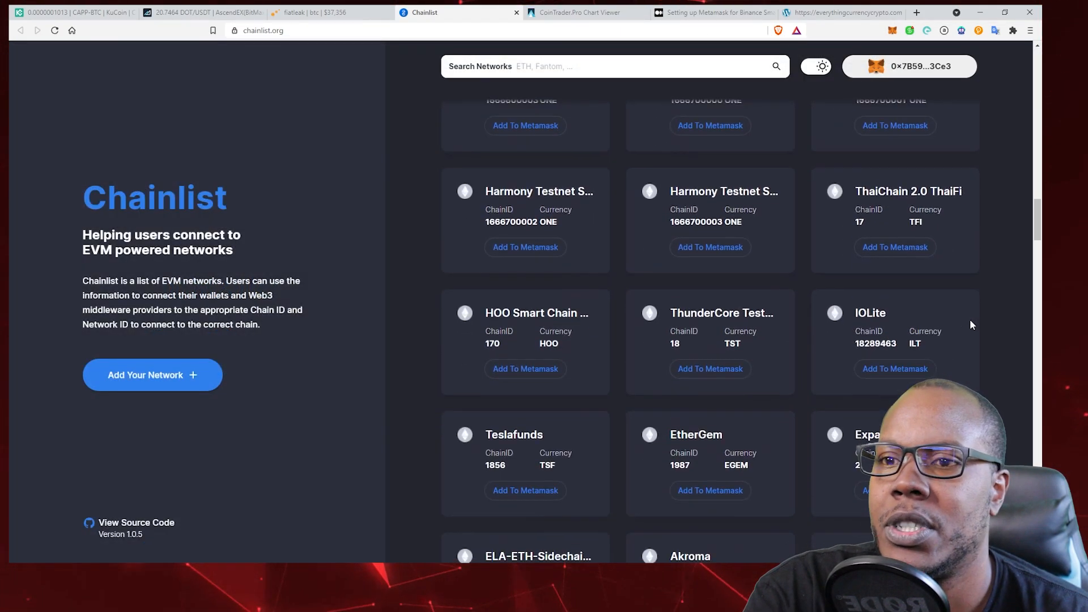
pyautogui.scroll(-3)
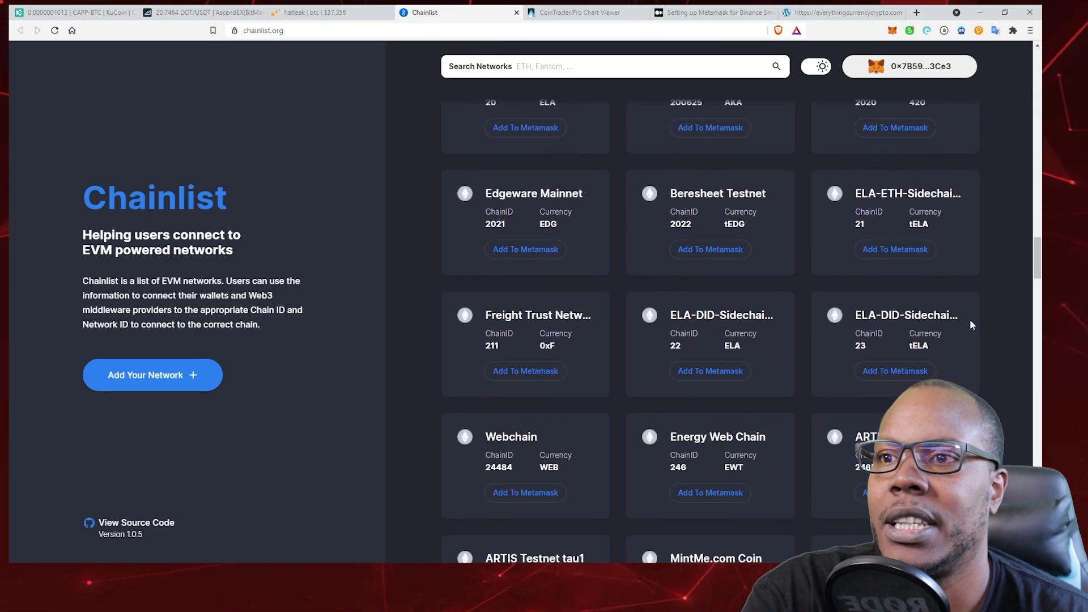
pyautogui.scroll(-3)
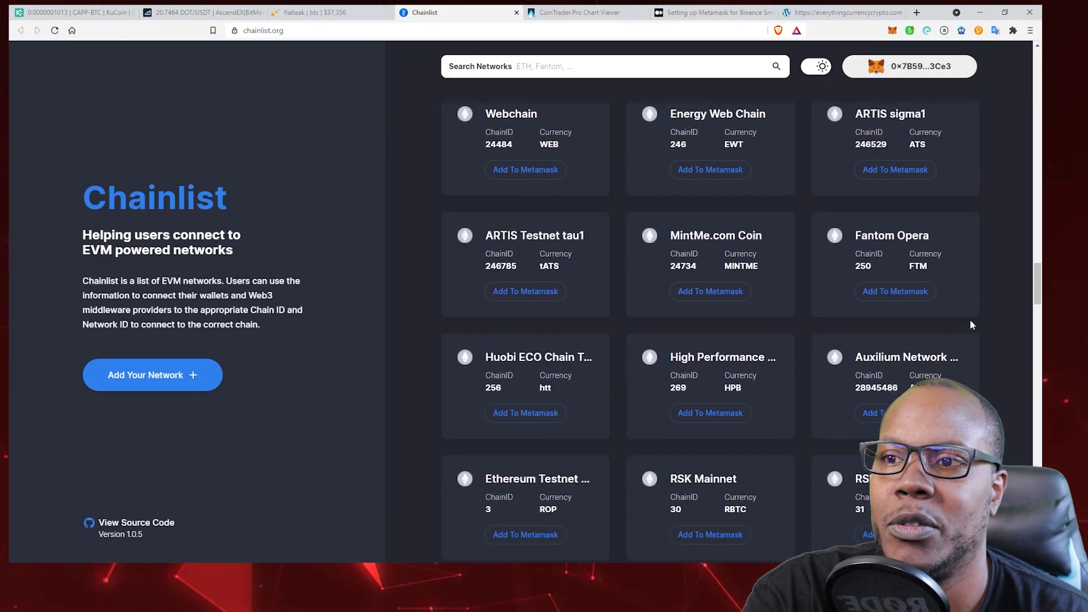
pyautogui.scroll(-3)
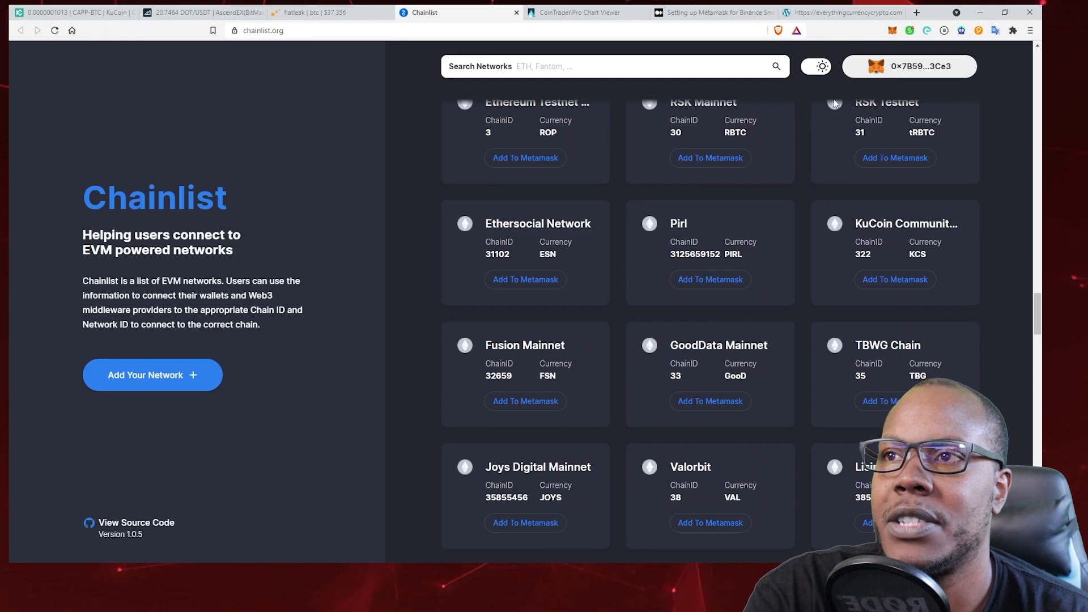
pyautogui.click(608, 66)
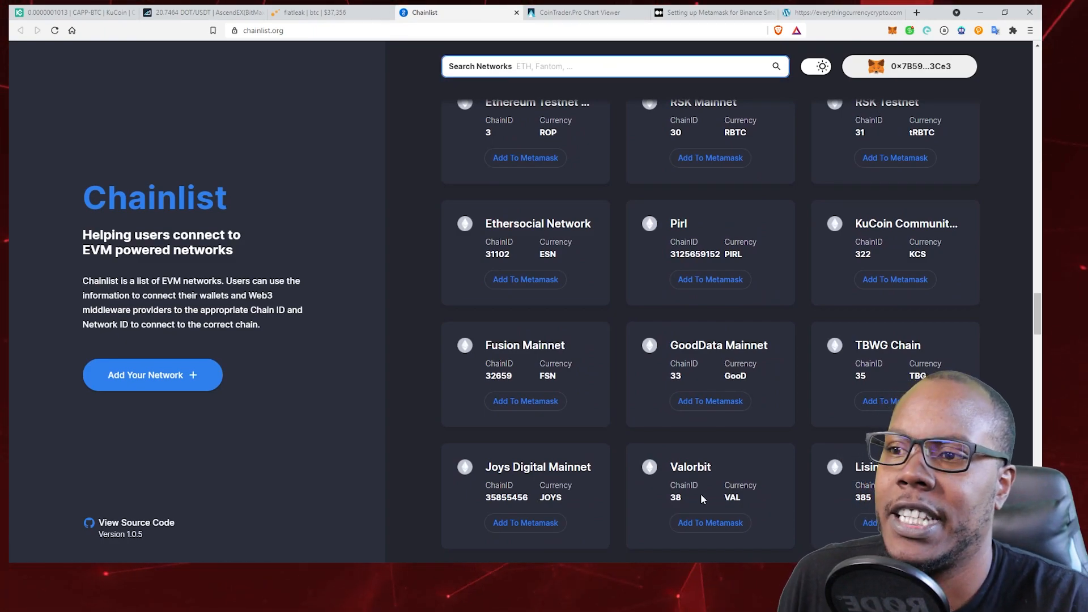
pyautogui.scroll(-3)
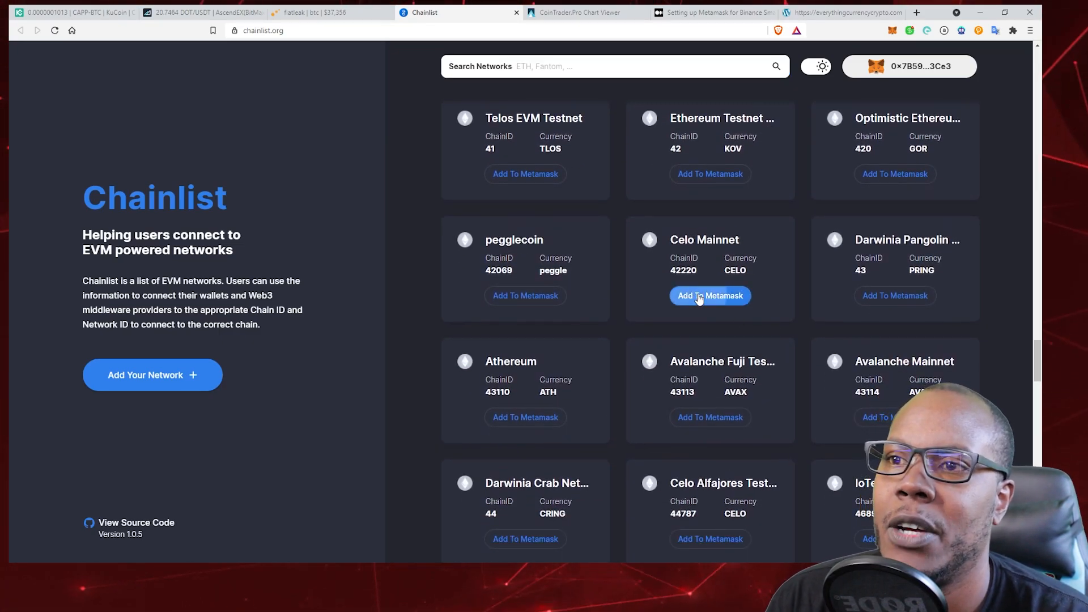
# Add Celo Mainnet from Chainlist, approve it in MetaMask and switch the wallet onto it.
pyautogui.click(710, 296)
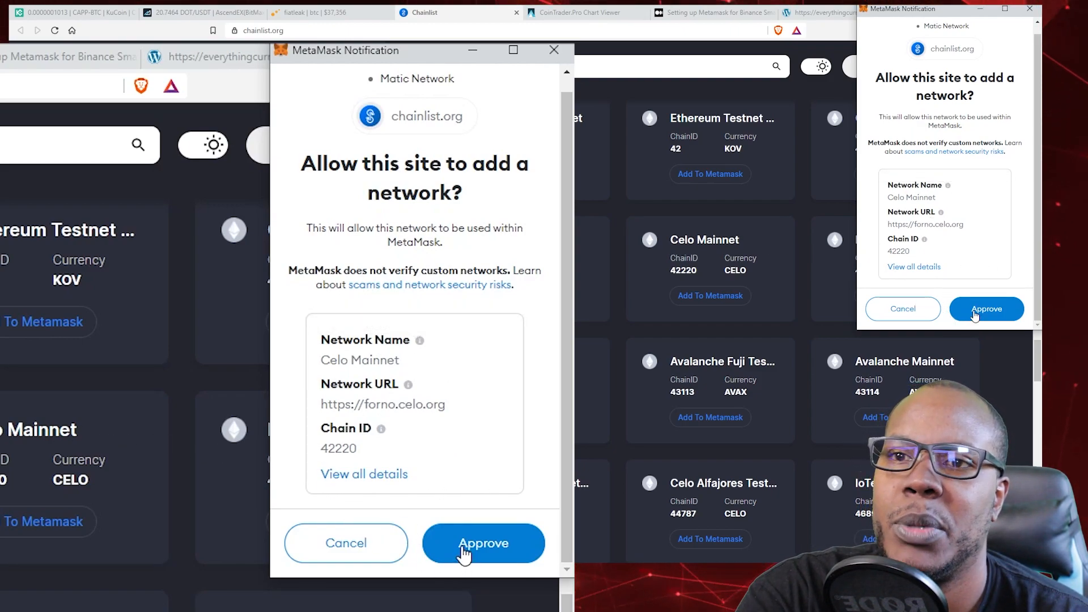
pyautogui.click(474, 549)
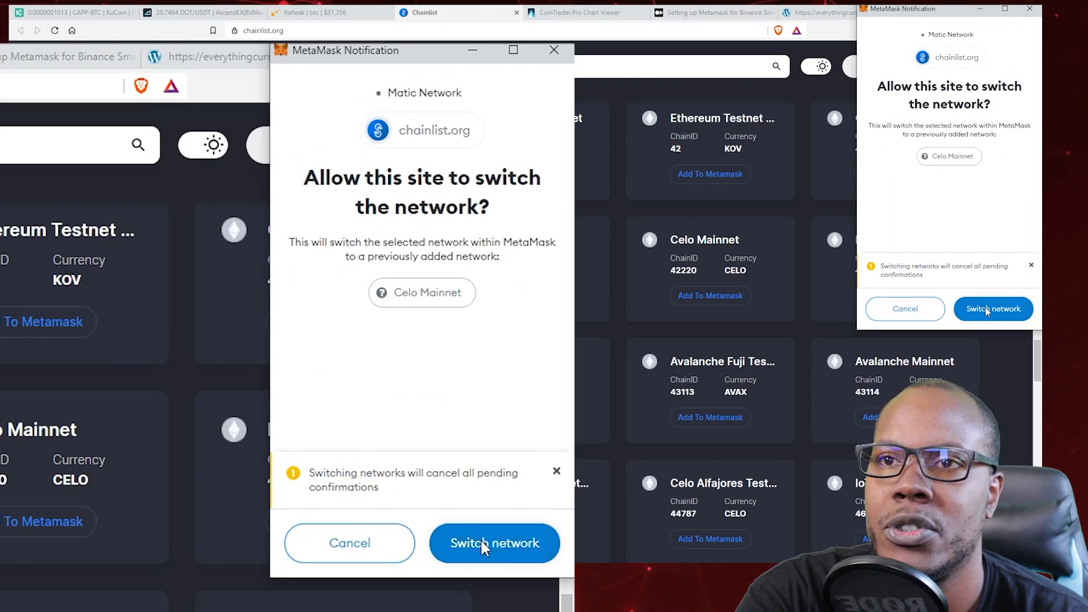
pyautogui.click(495, 543)
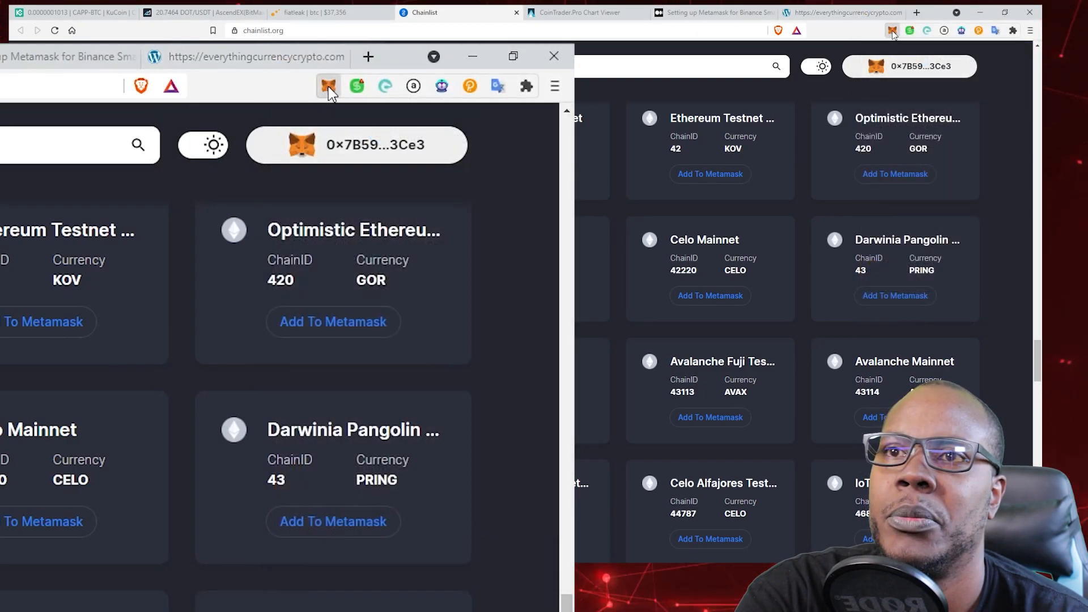